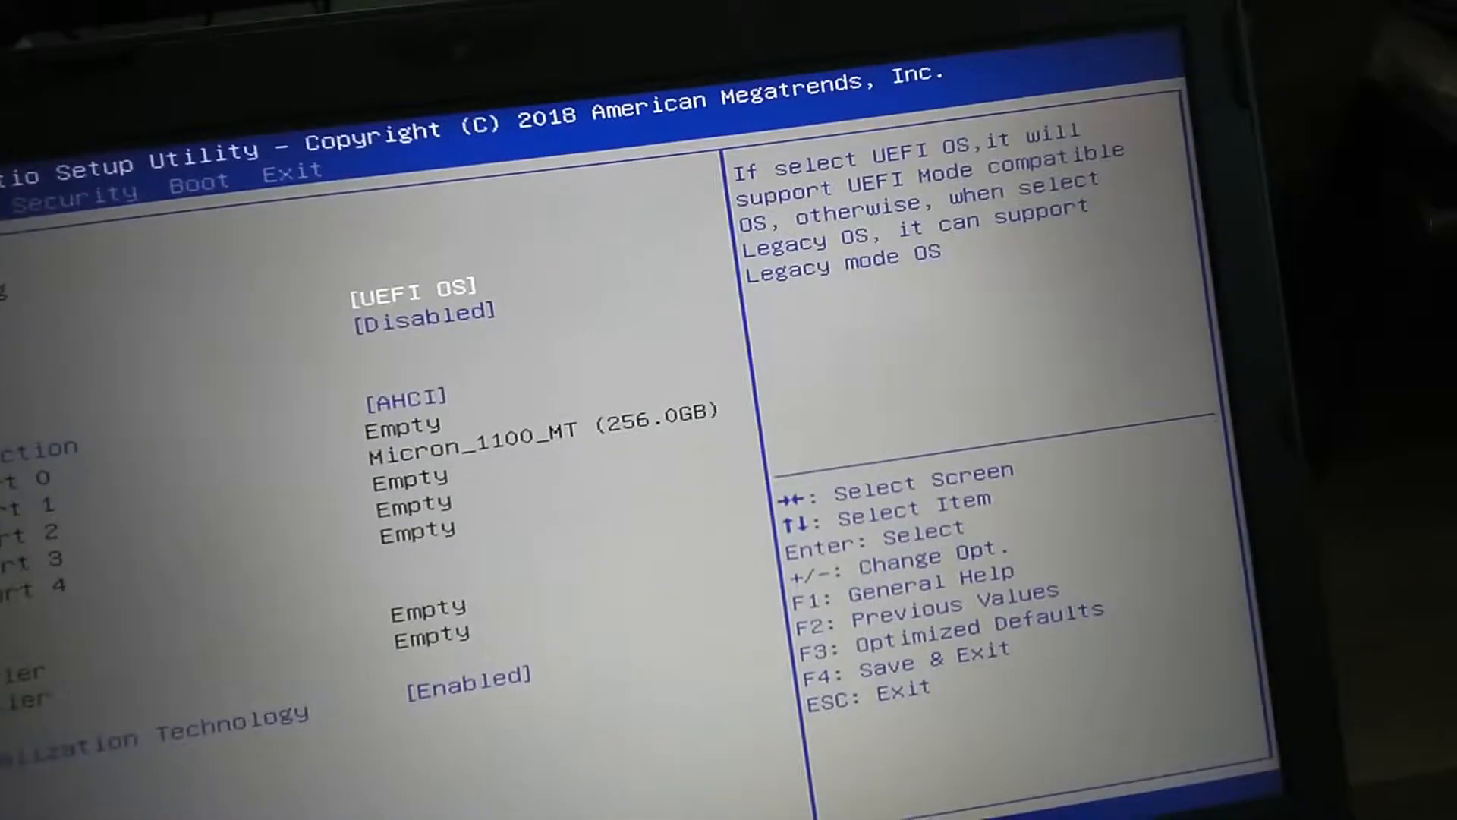
# Confirm the highlighted Advanced entry to view UEFI OS mode, AHCI and the Micron SSD
pyautogui.press('Enter')
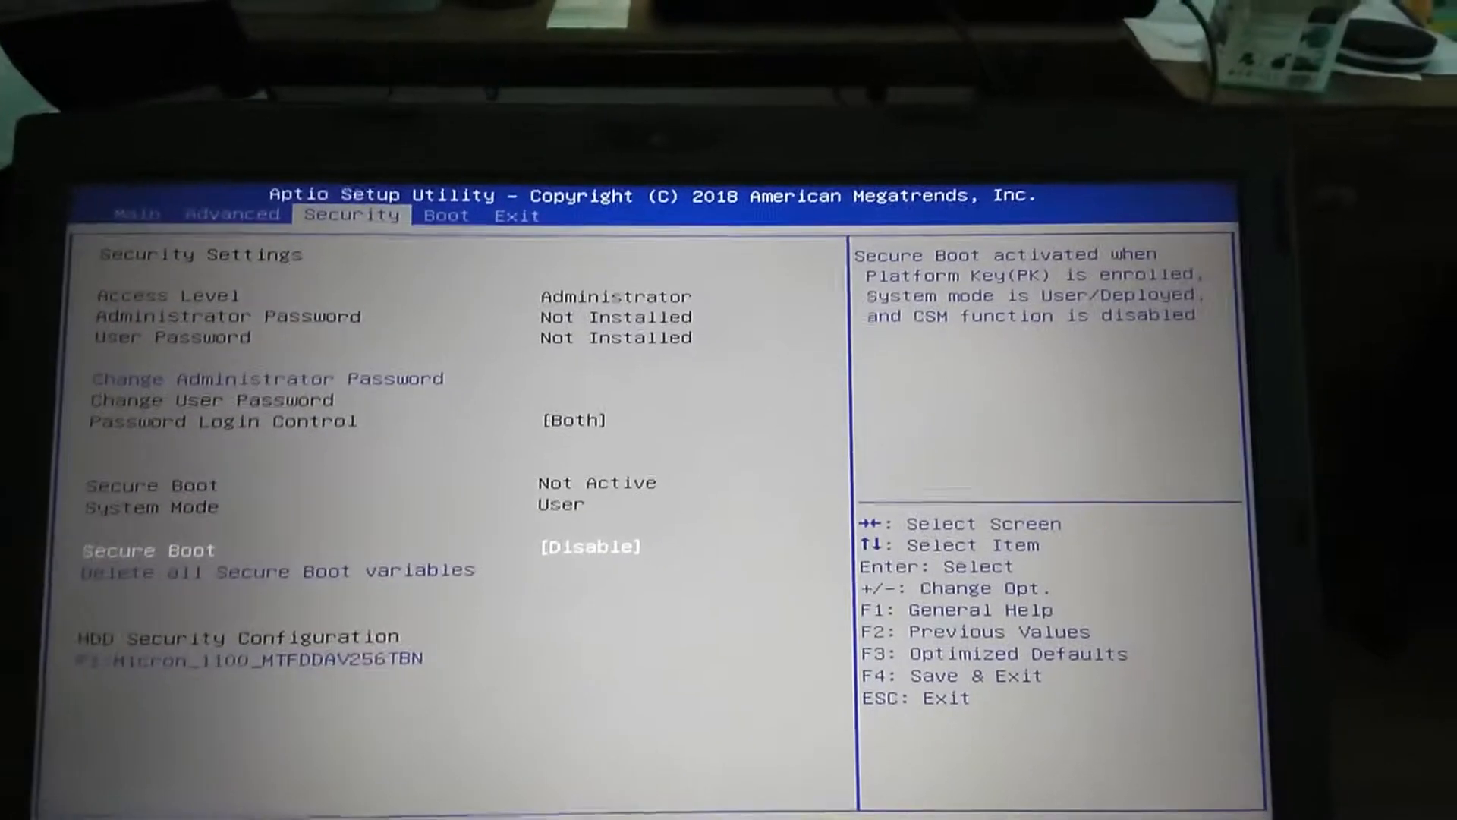
# Highlight HDD Security Configuration, then move to the Boot settings with boot option priorities
pyautogui.press('Down')
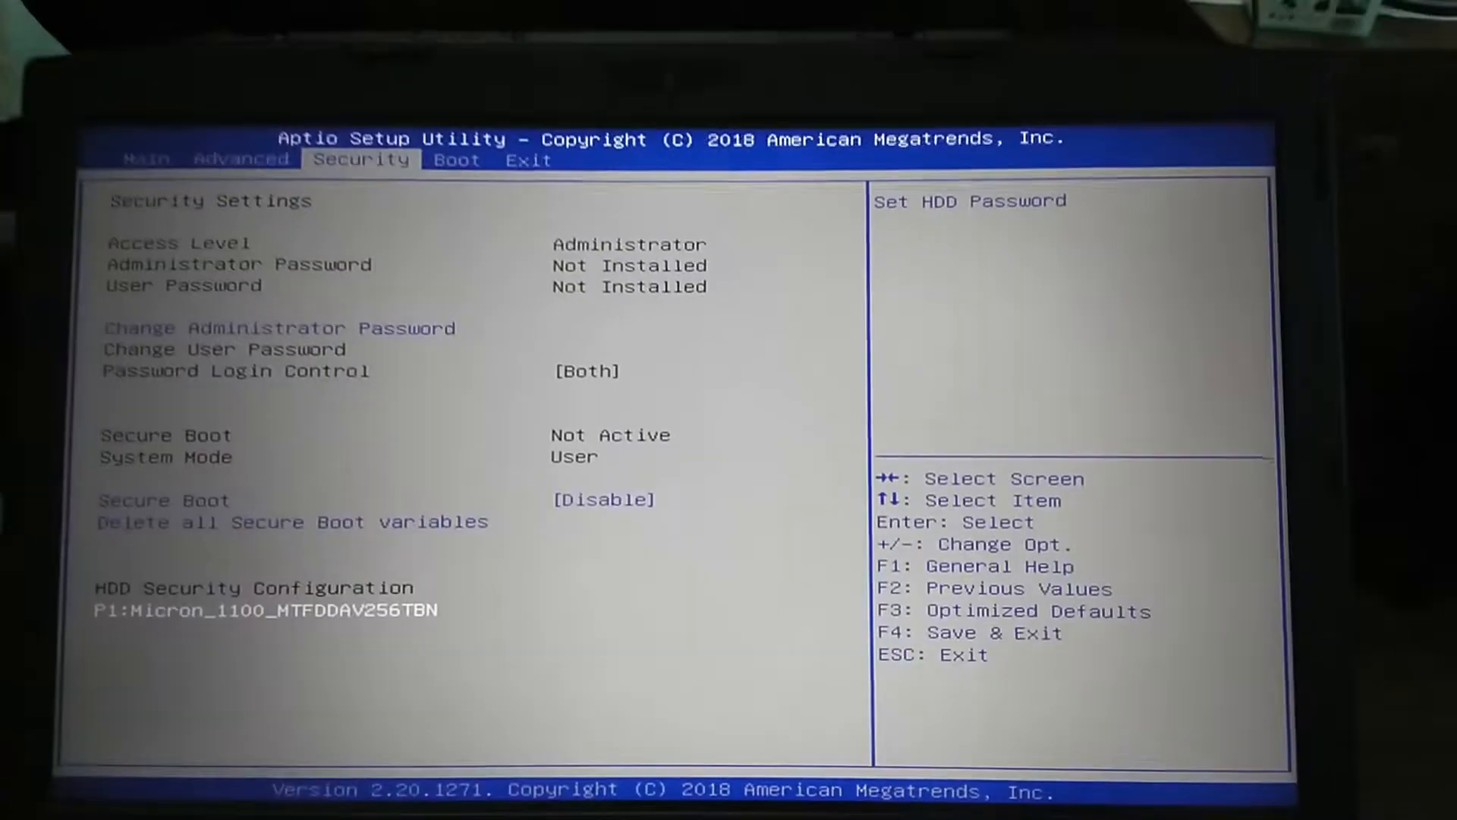
pyautogui.press('Right')
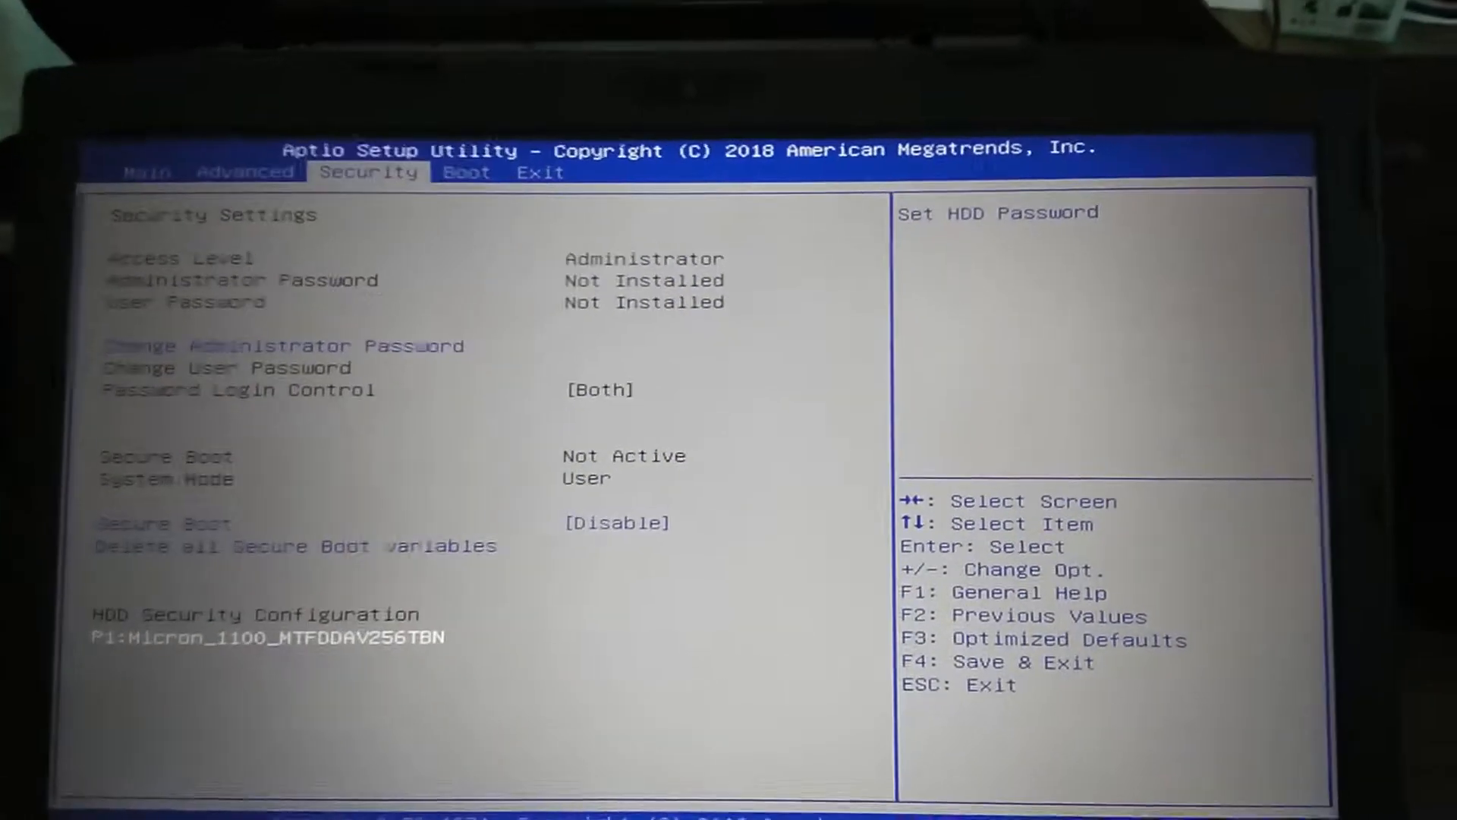
pyautogui.press('Right')
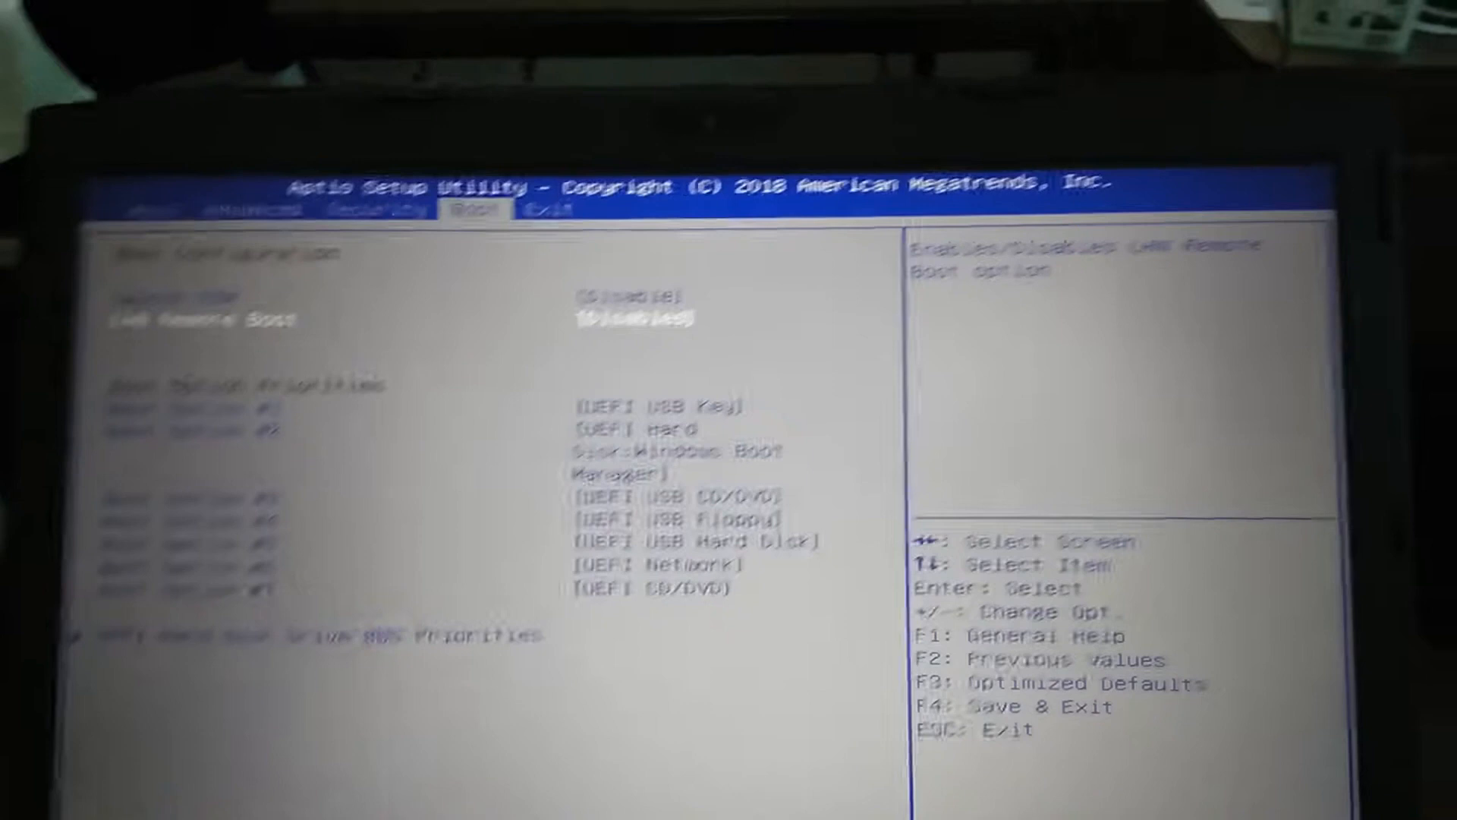
pyautogui.press('Enter')
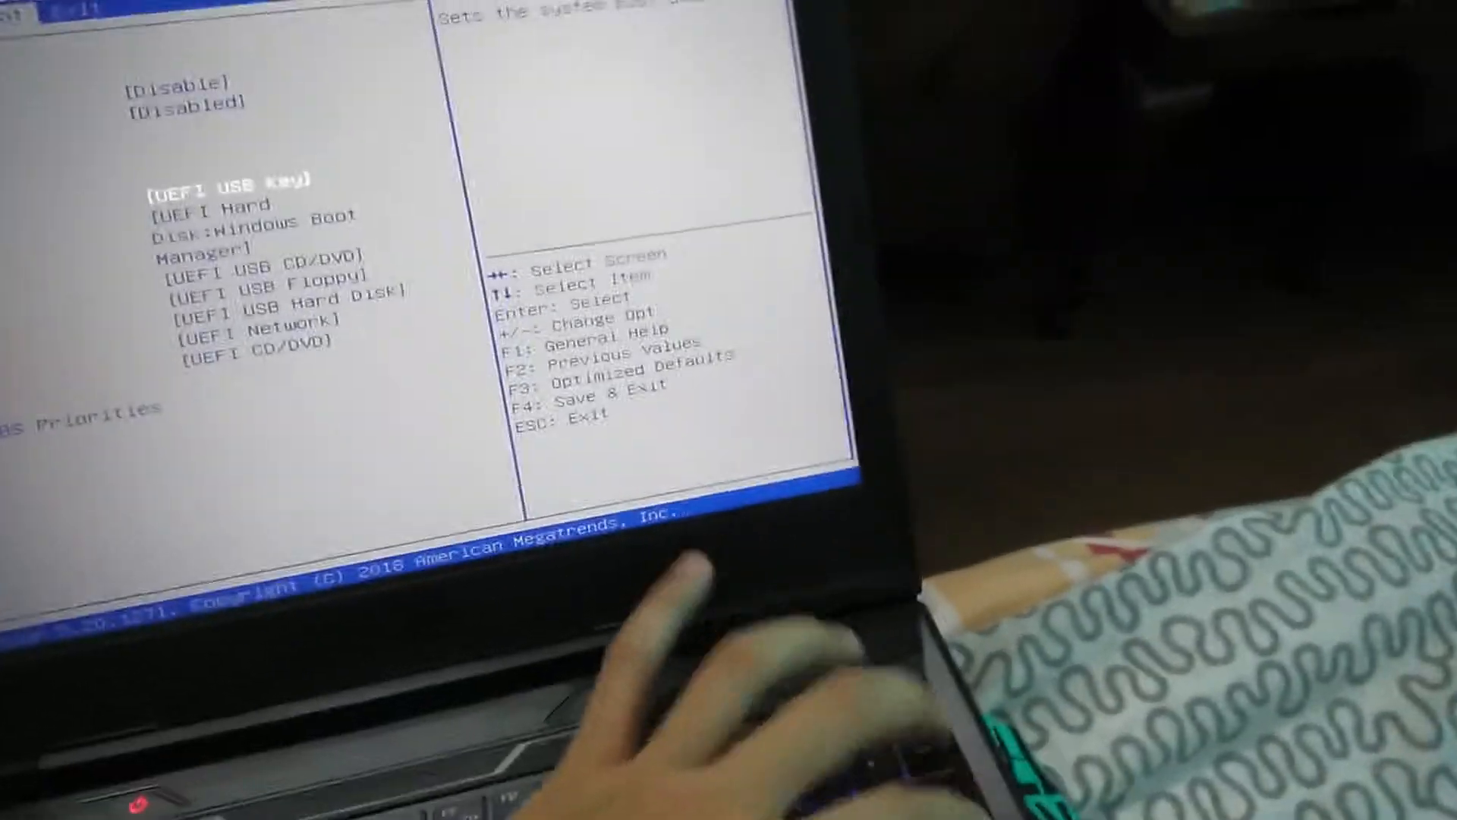
pyautogui.press('f1')
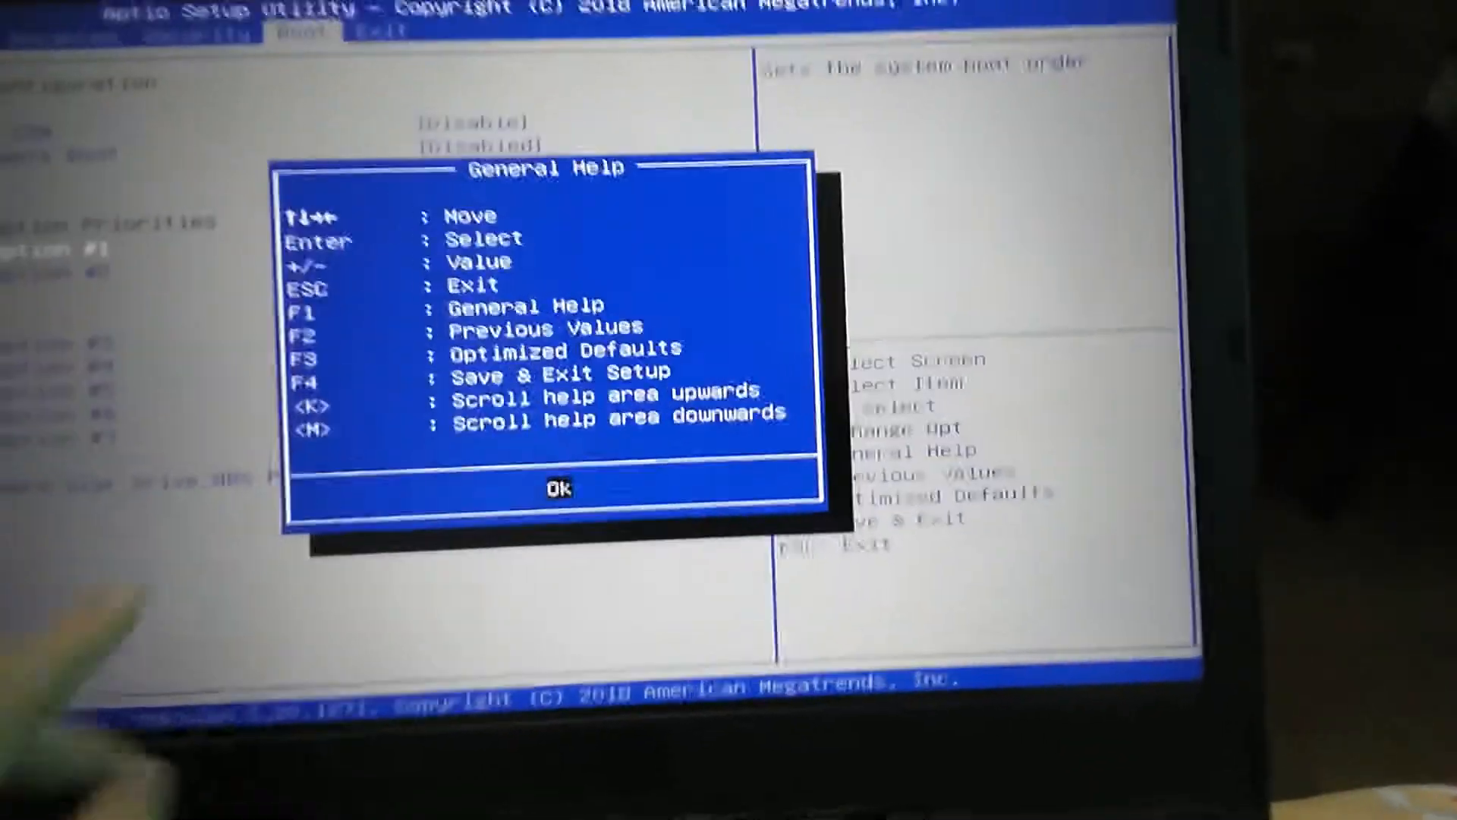